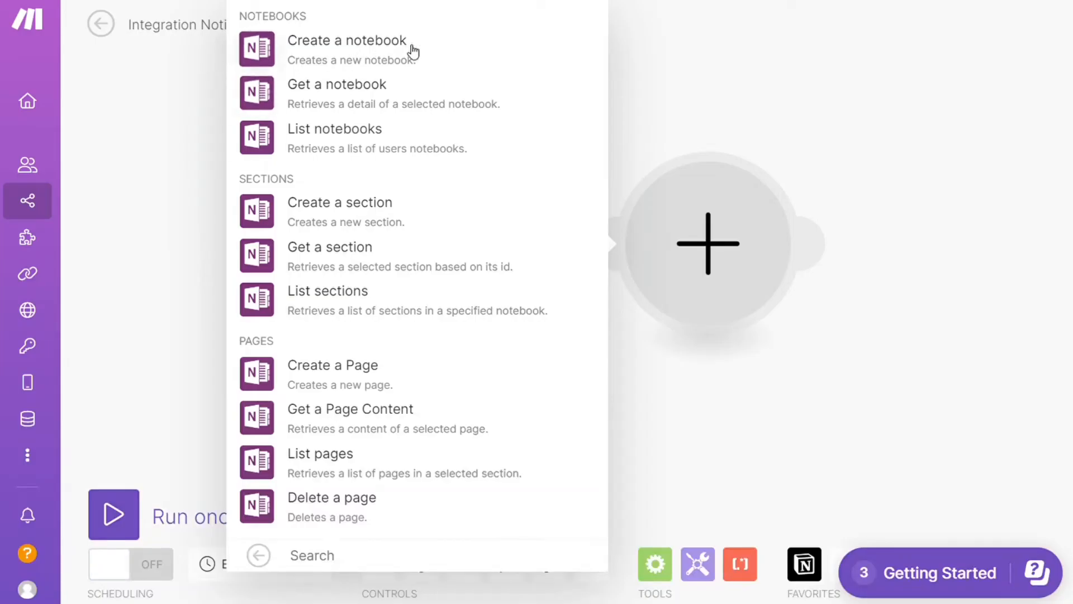
left_click(347, 40)
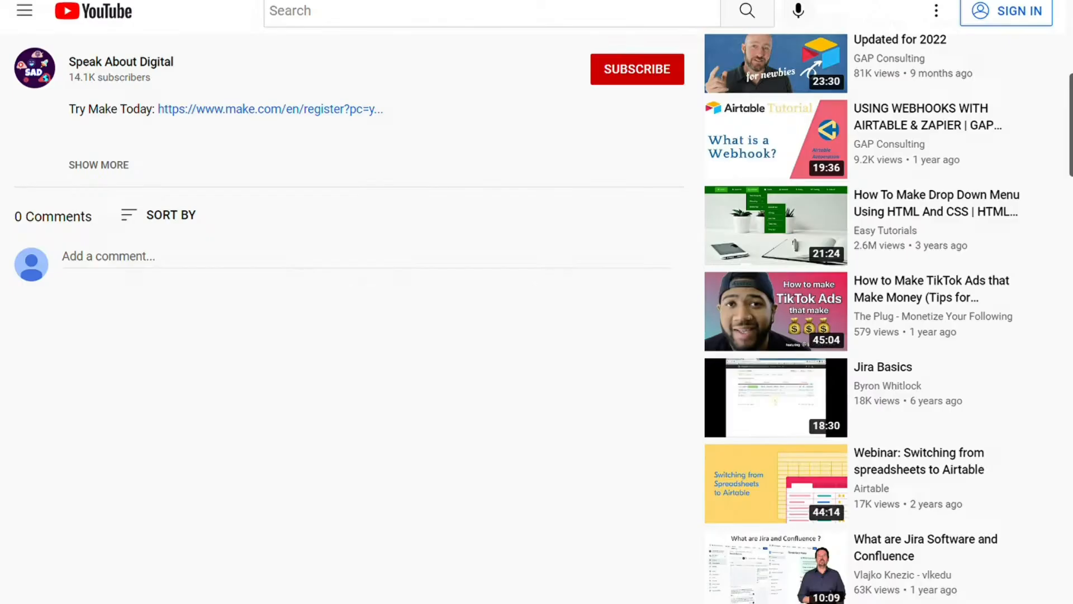
mouse_move(341, 115)
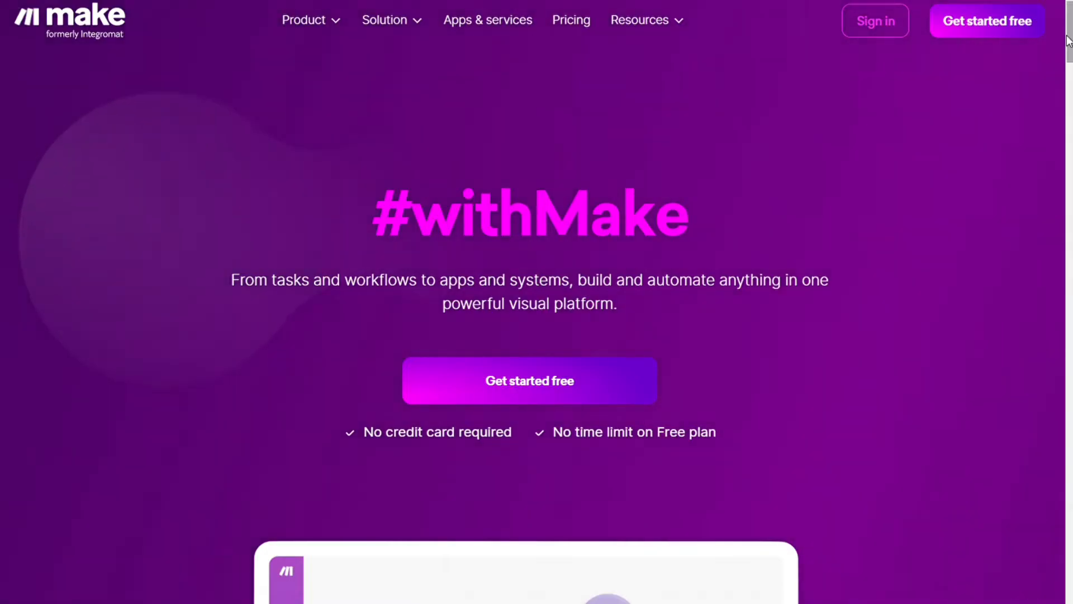
Step: Scroll the make.com page and open the 'Connect anything' apps directory
scroll("down", 3)
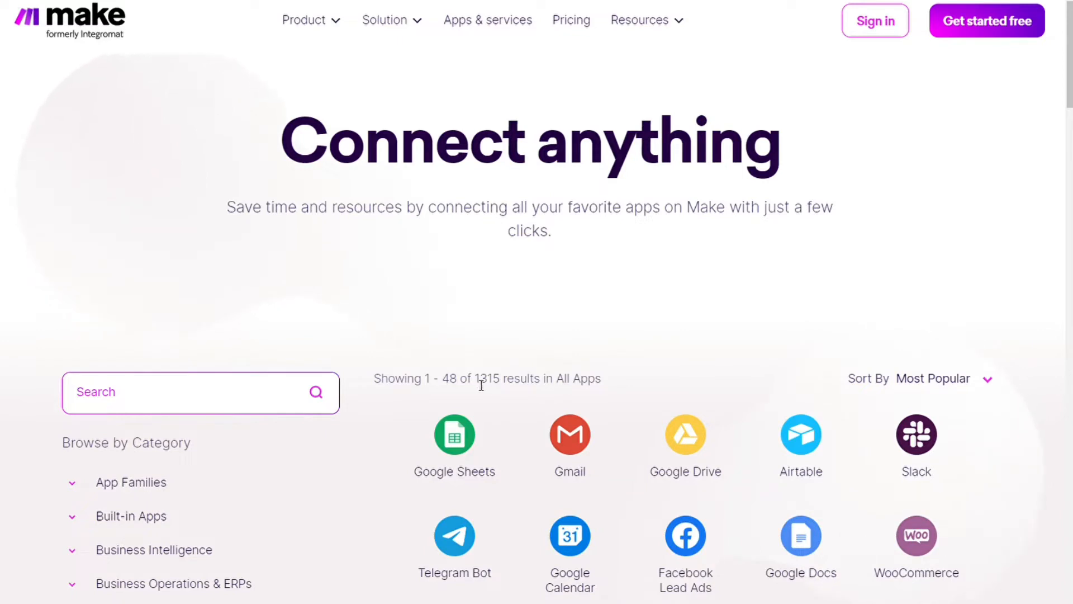
double_click(486, 378)
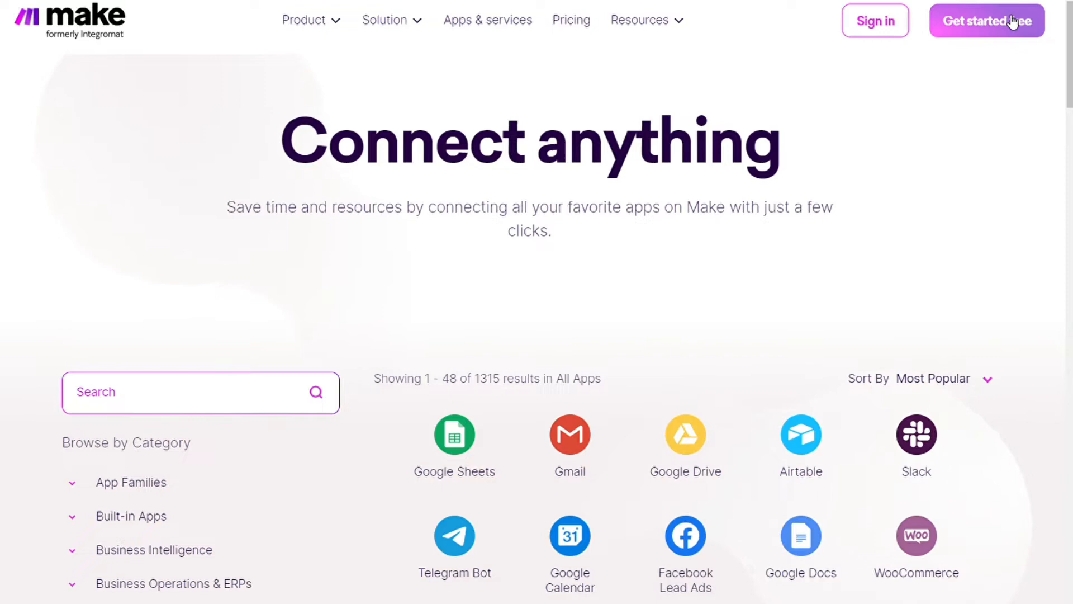
mouse_move(676, 159)
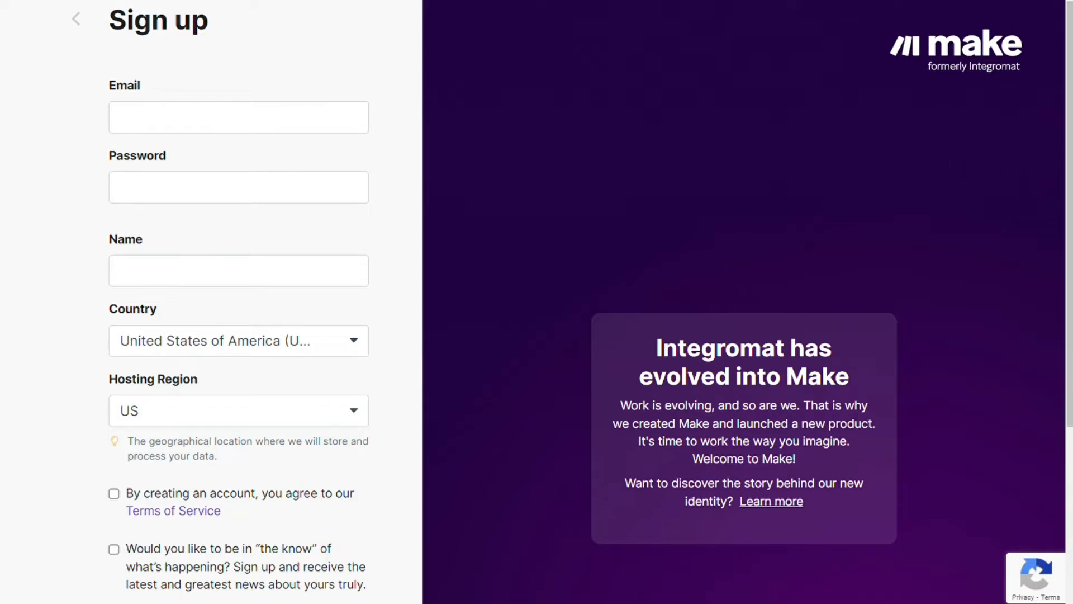
Step: Scroll the sign-up form down to the email, Google, Facebook and GitHub options
scroll("down", 3)
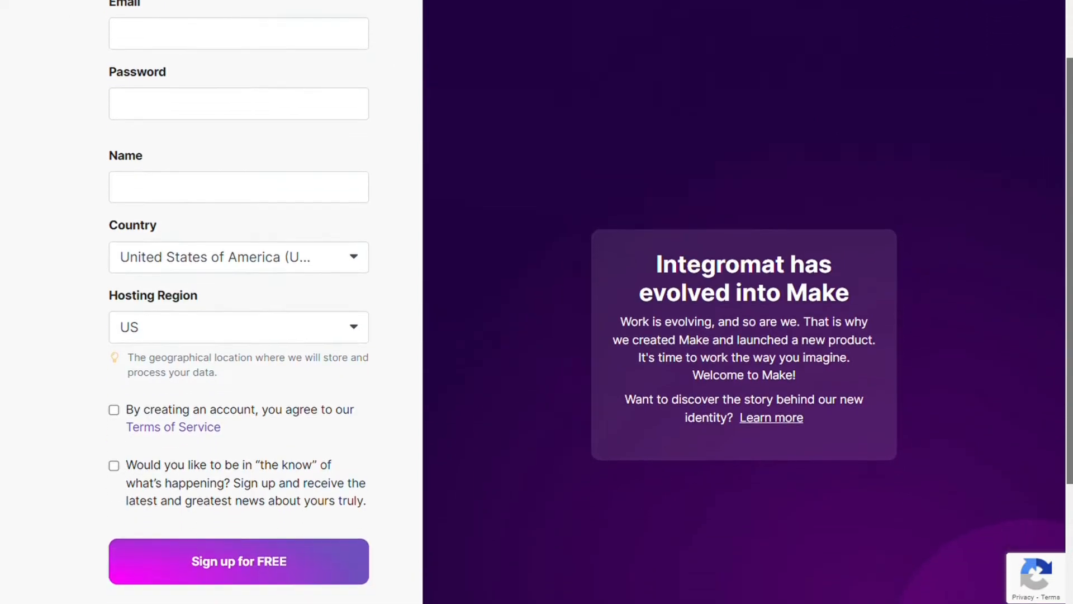
scroll("down", 3)
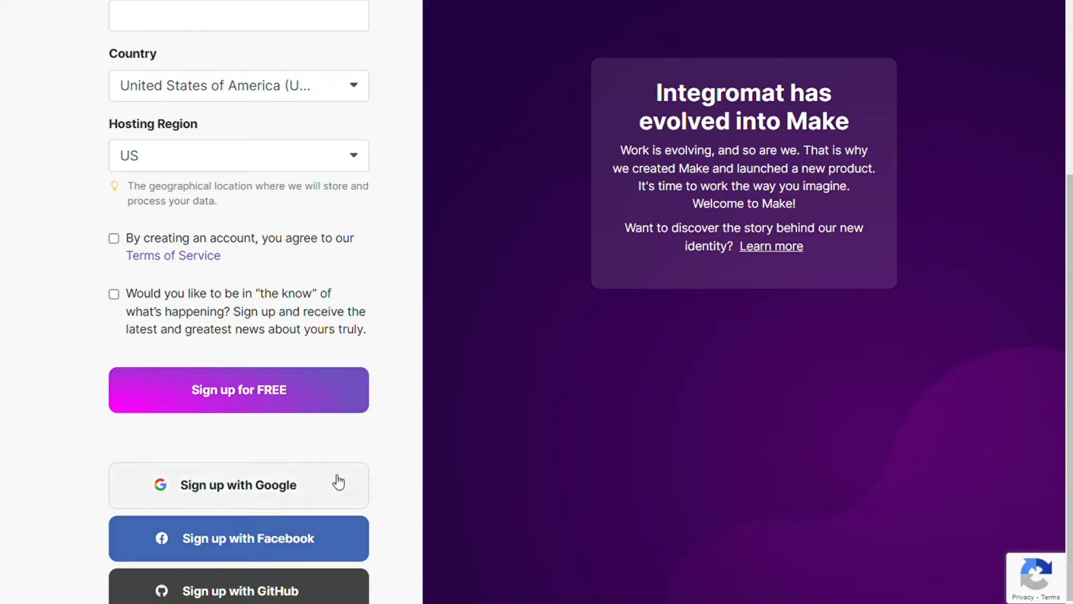
mouse_move(250, 538)
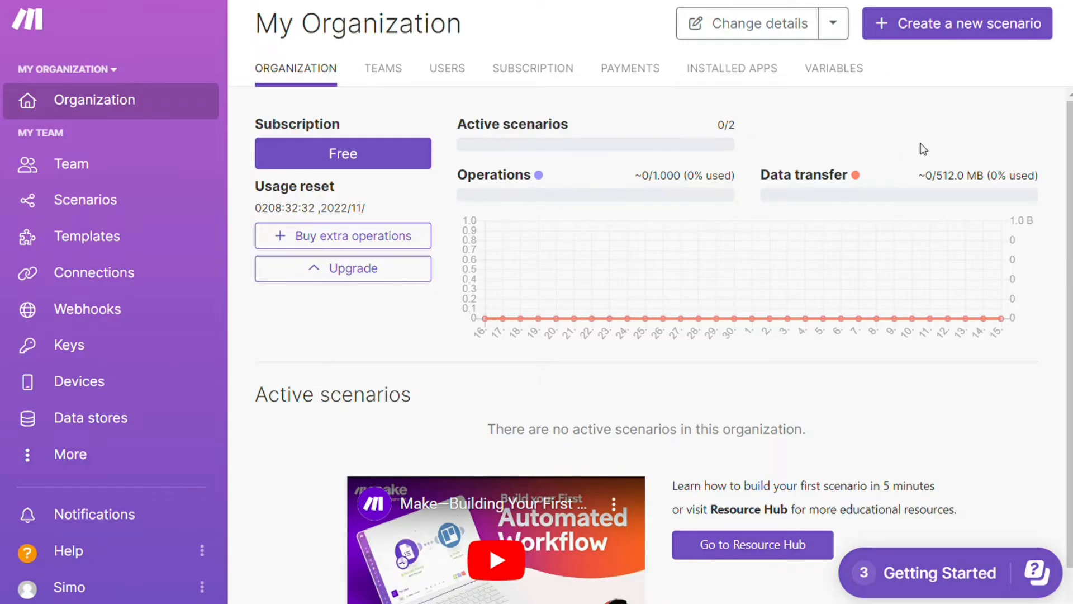
mouse_move(969, 35)
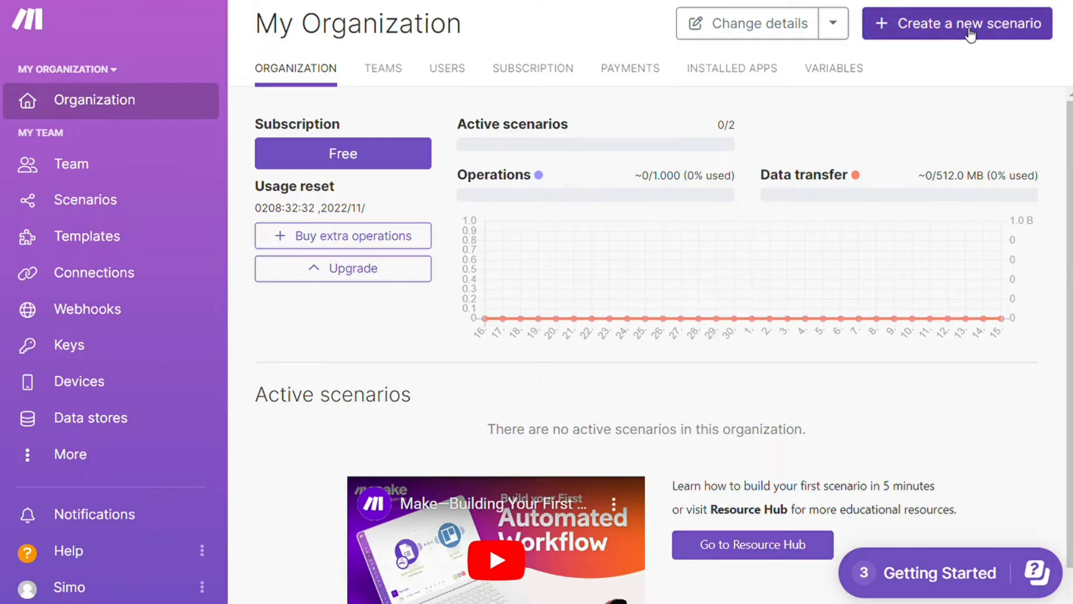
Step: Create a new scenario from the My Organization dashboard
left_click(957, 24)
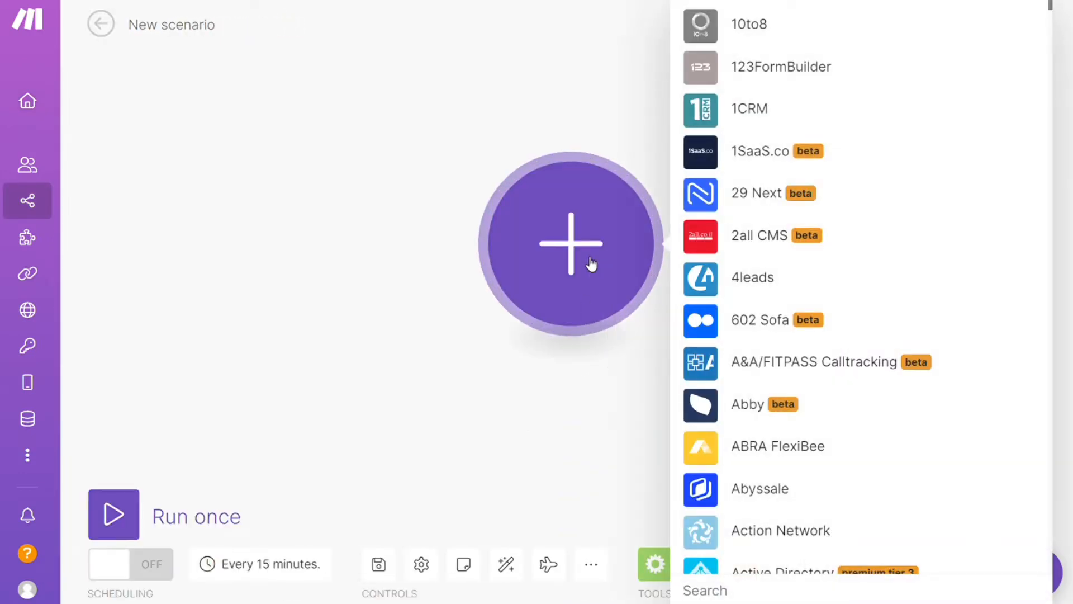
Step: Add a Notion 'Watch Database Items' trigger and dismiss its connection settings
type("notio")
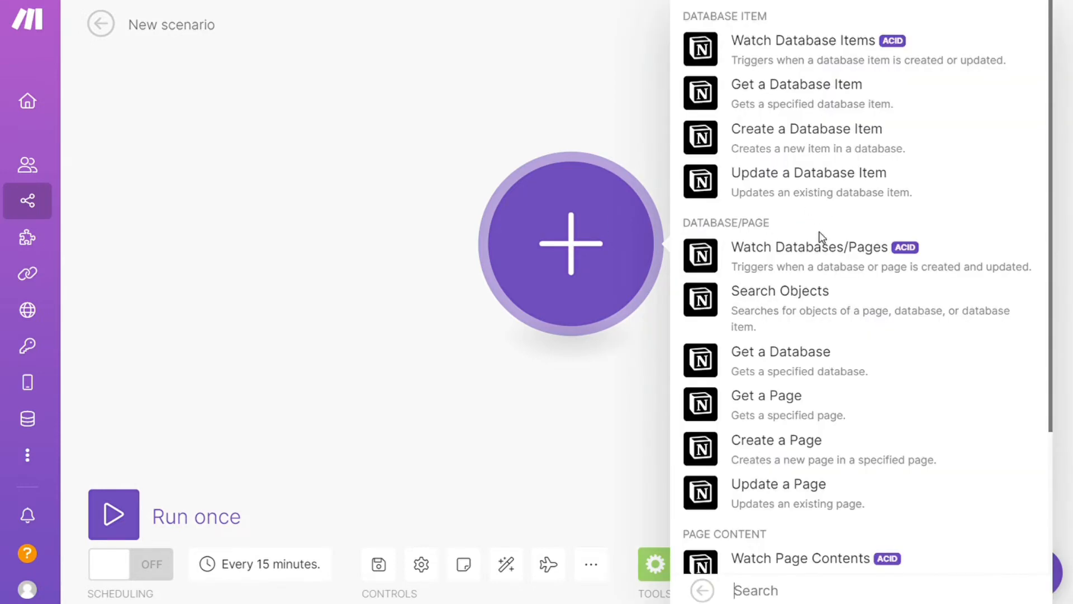
mouse_move(1054, 198)
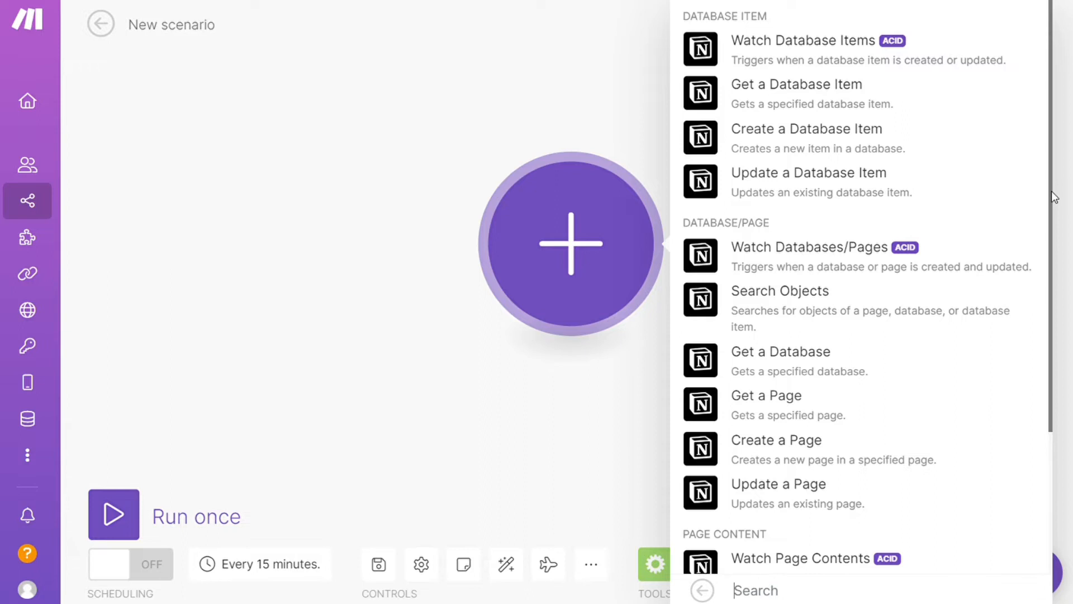
scroll("down", 3)
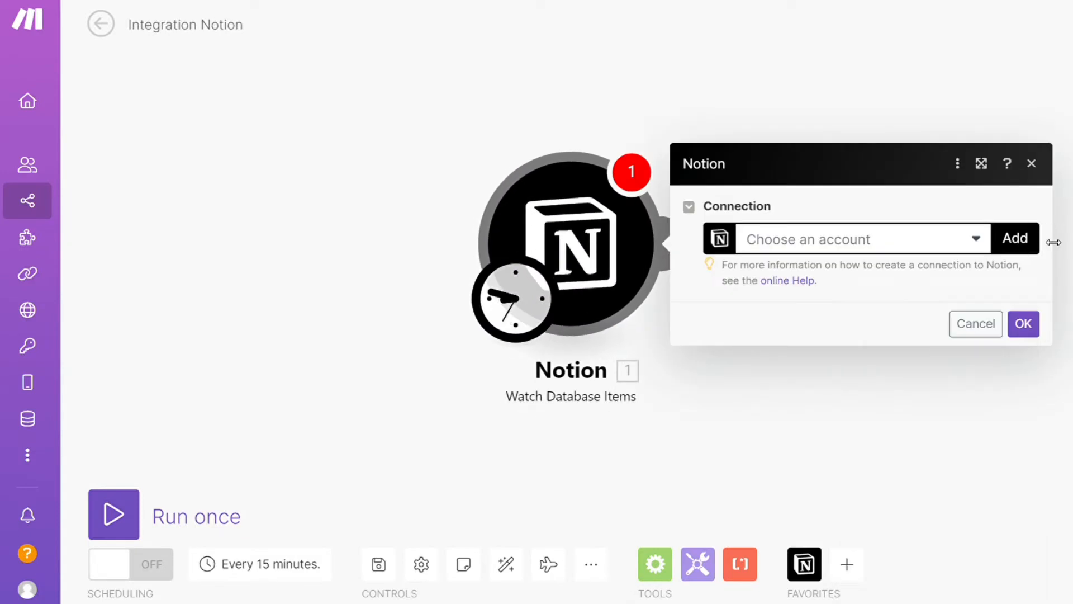
mouse_move(847, 358)
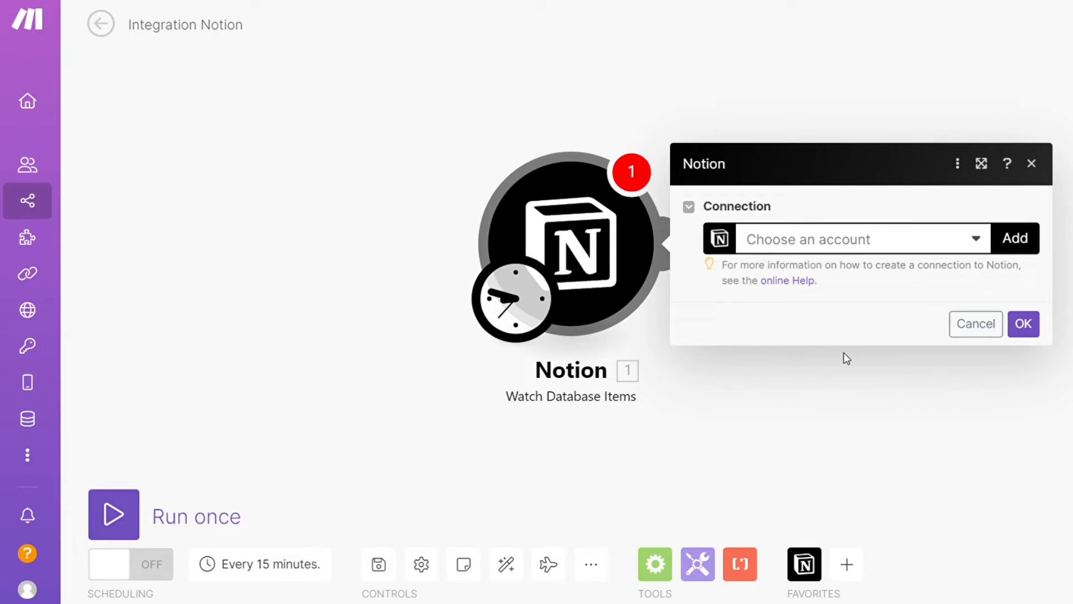
left_click(975, 323)
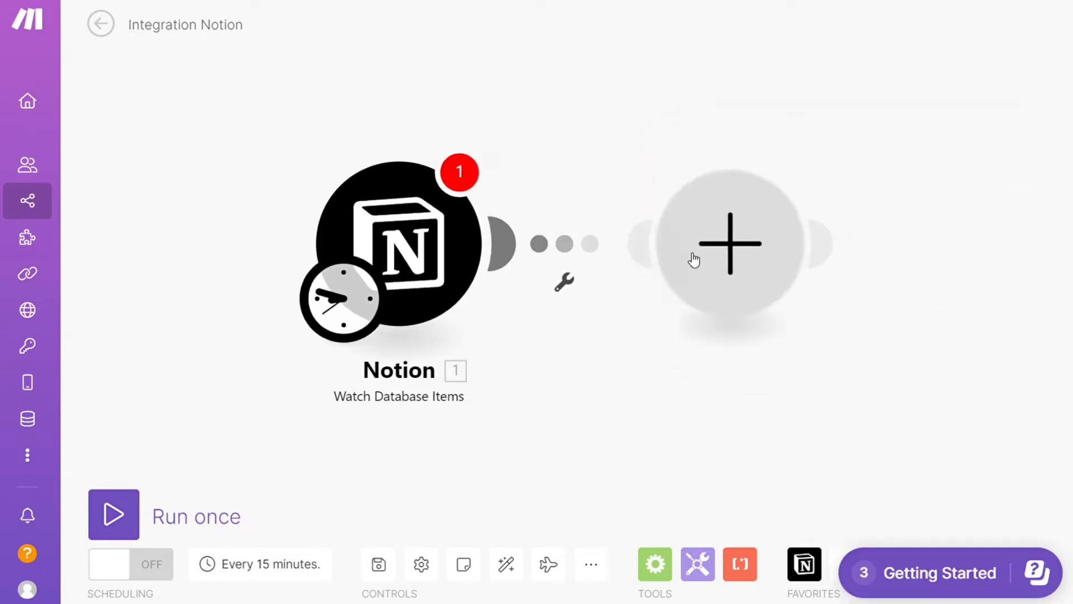
Step: Add a OneNote 'Create a Page' module after the Notion trigger
left_click(729, 244)
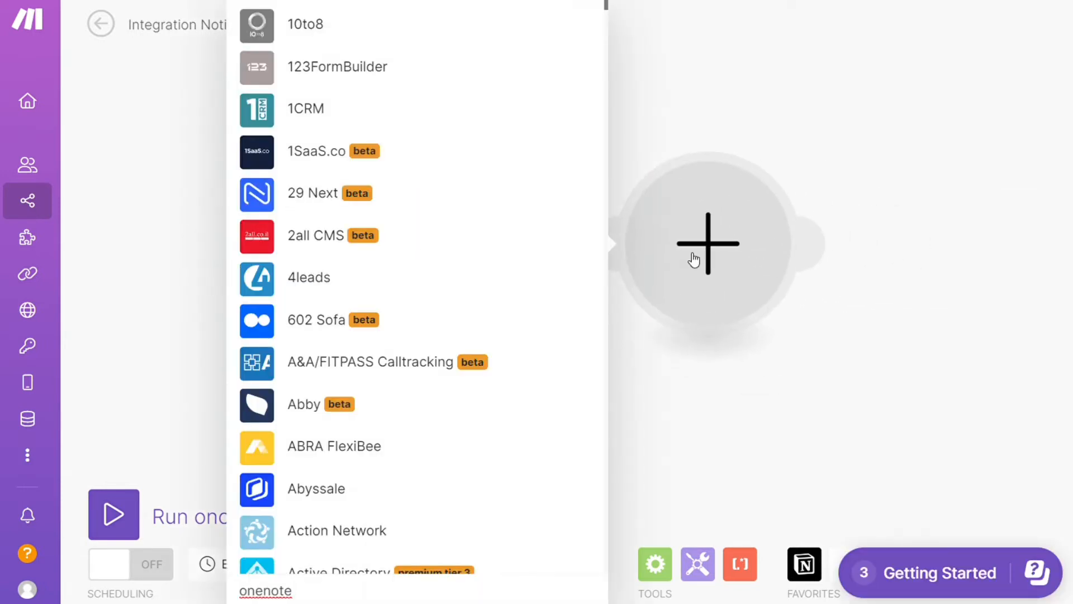
type("onenote")
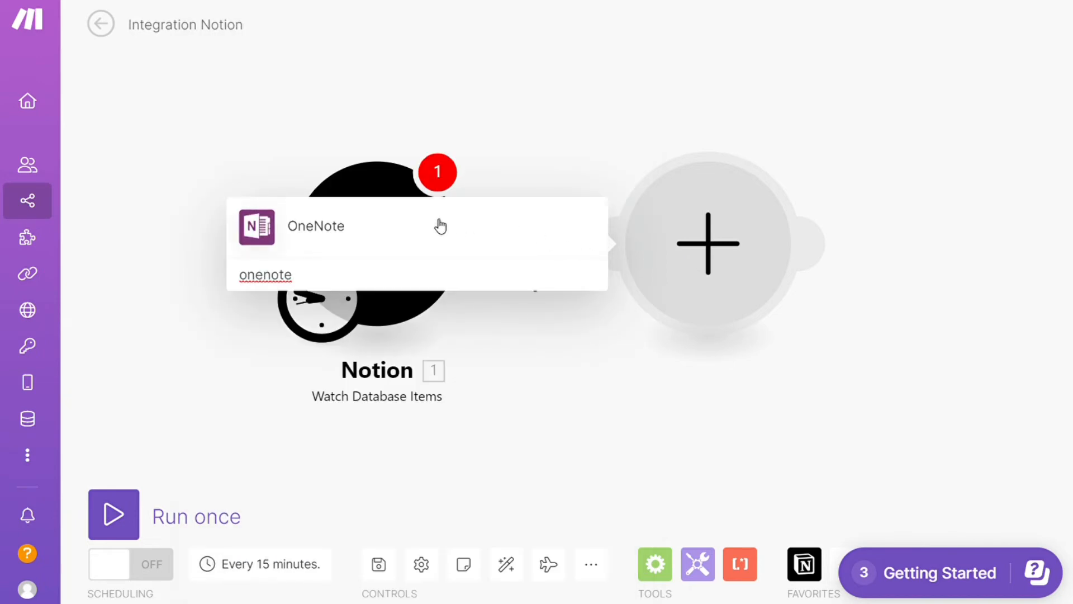
left_click(317, 225)
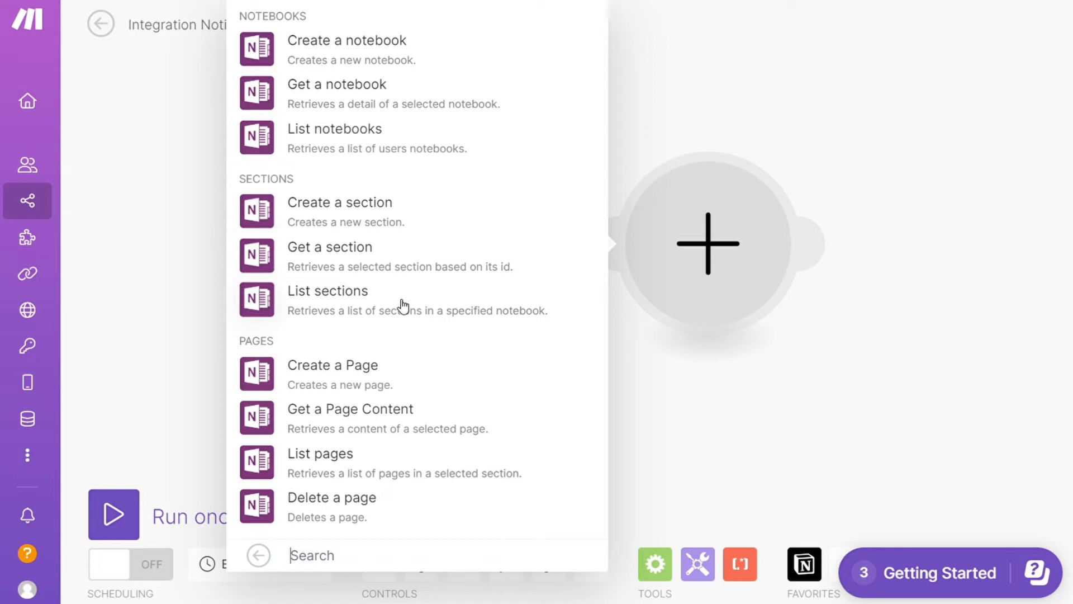
mouse_move(374, 382)
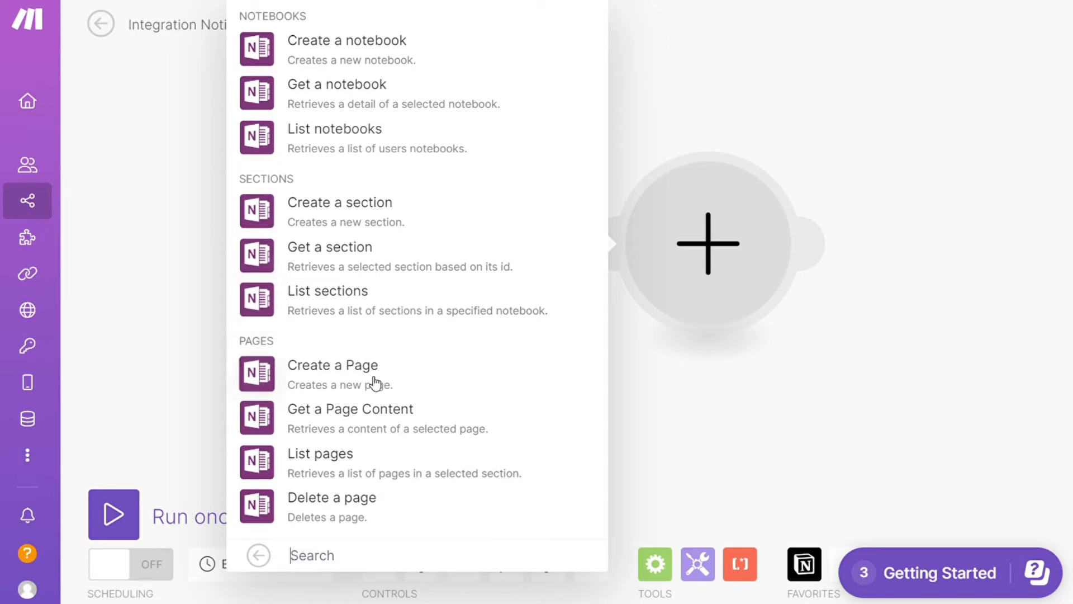
mouse_move(421, 380)
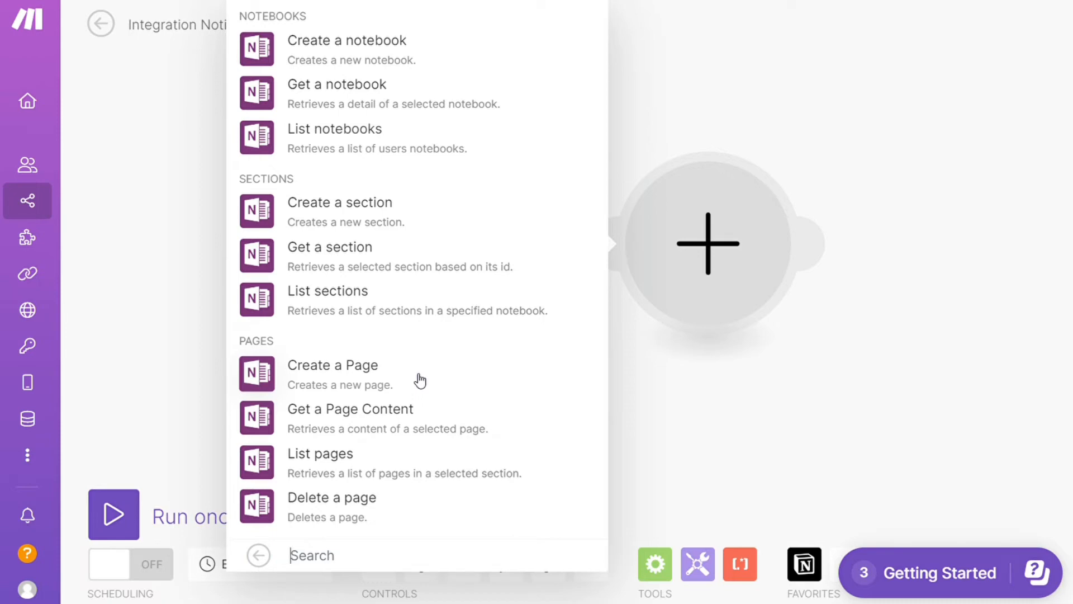
left_click(333, 365)
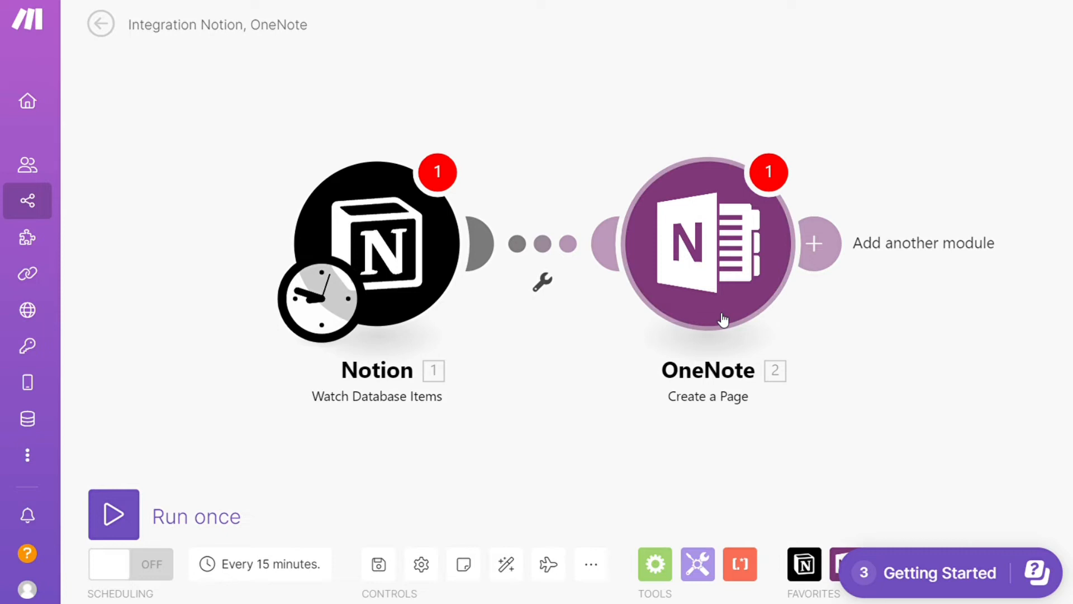
mouse_move(489, 429)
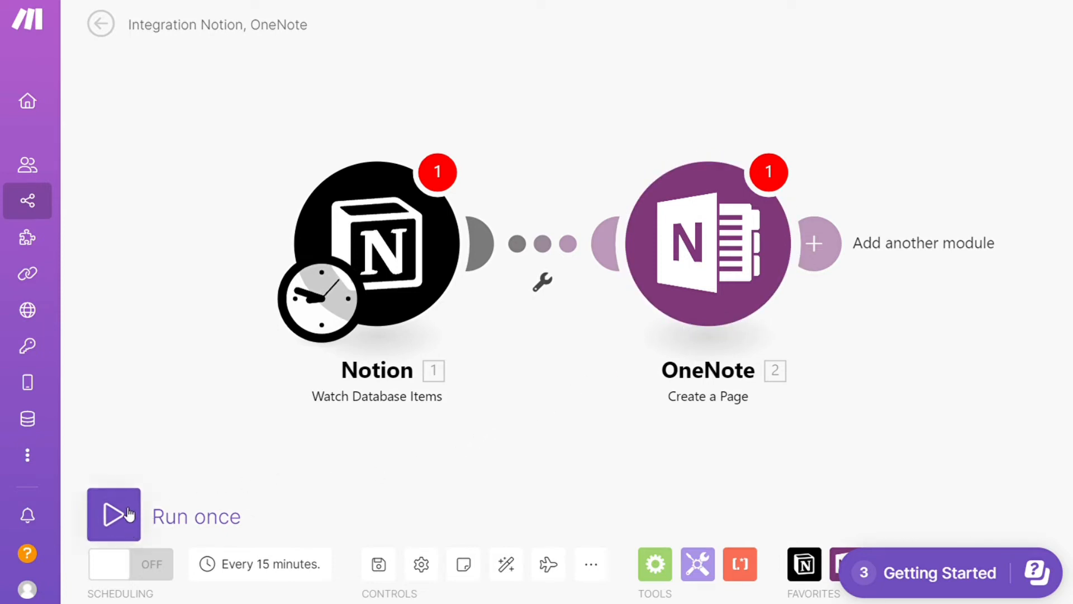
mouse_move(378, 564)
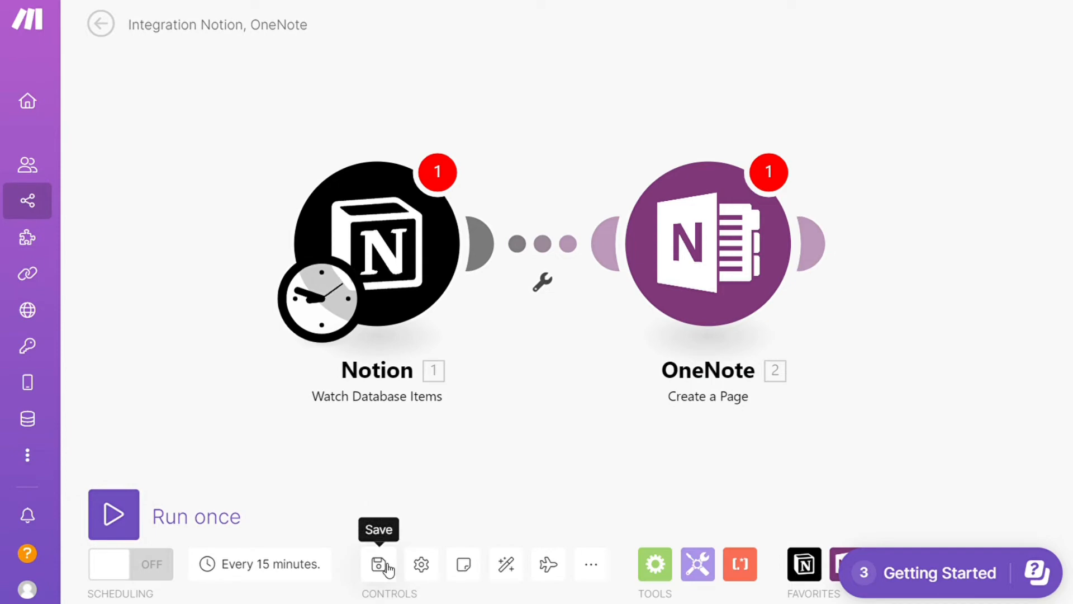
Step: Save the 'Integration Notion, OneNote' scenario and keep changes when leaving for Templates
left_click(378, 564)
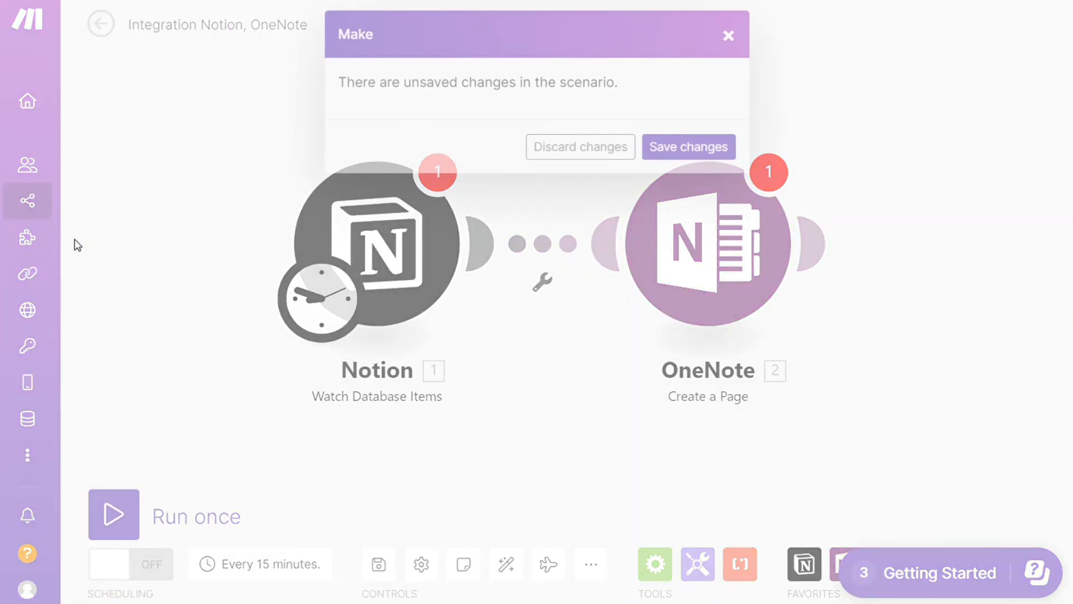
left_click(580, 147)
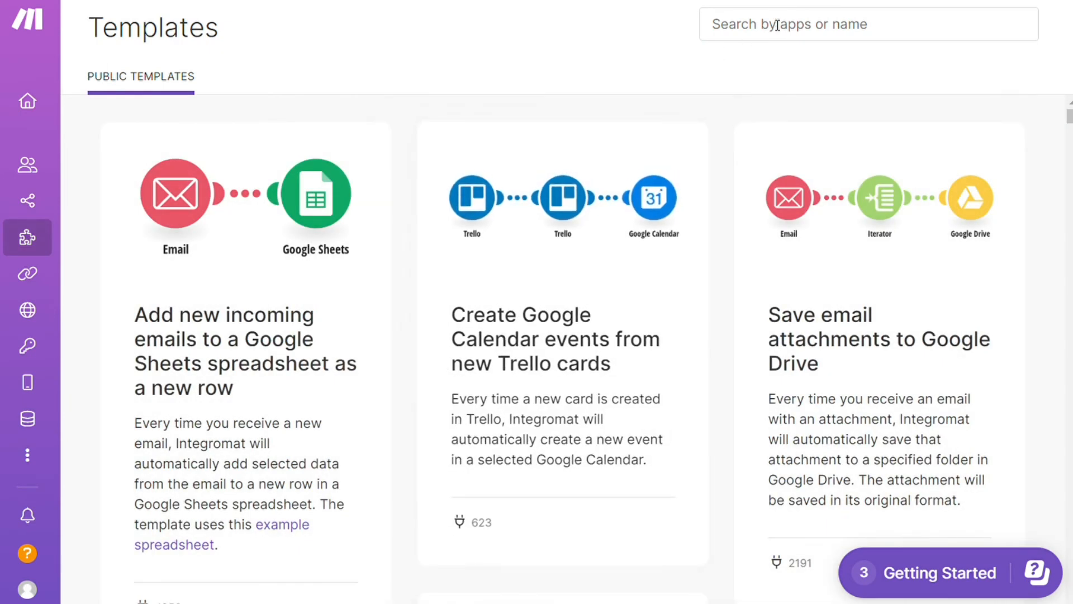
Step: Filter templates by the Notion app and browse results like Google Sheets to Notion
type("notion")
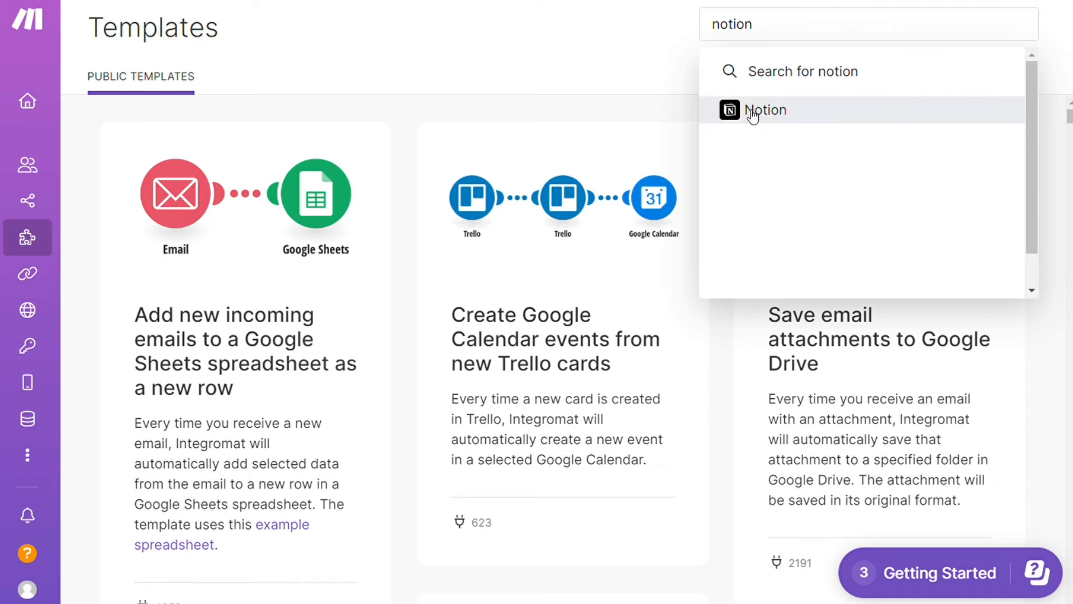
left_click(764, 110)
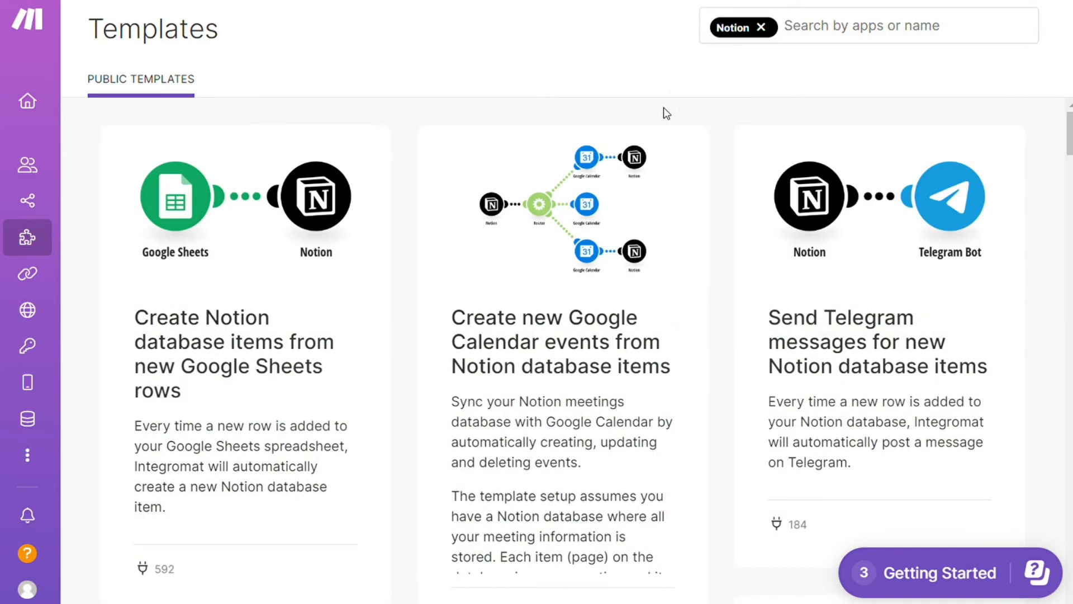
scroll("down", 3)
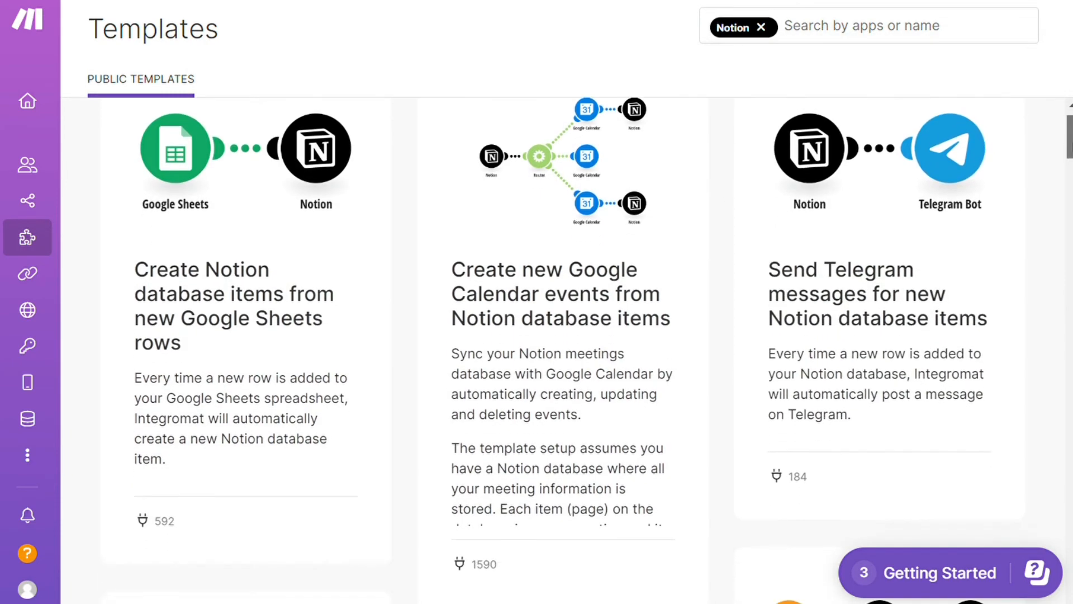
scroll("down", 3)
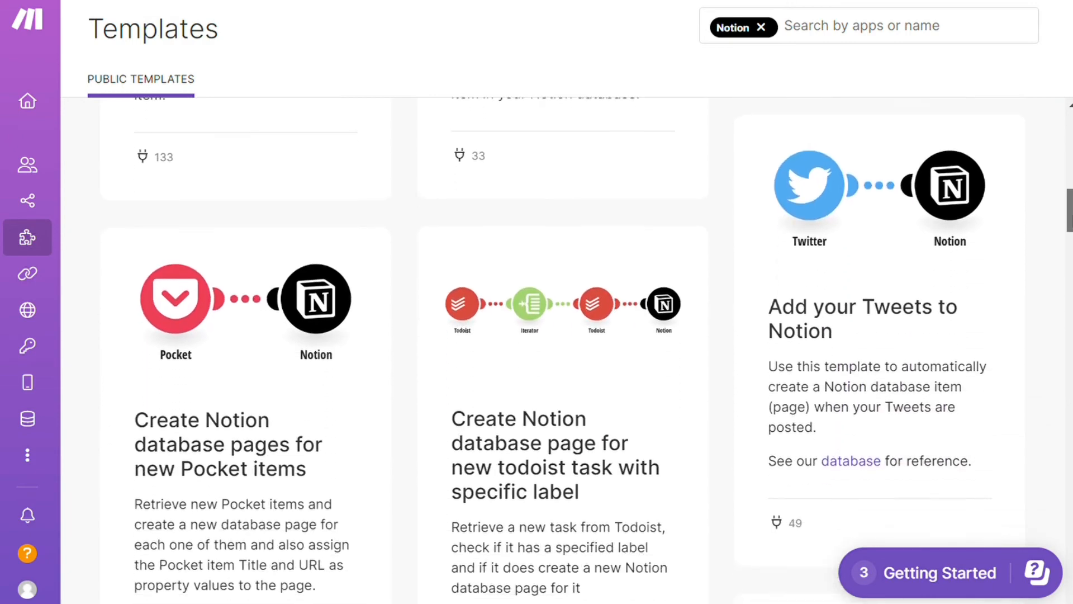
scroll("down", 3)
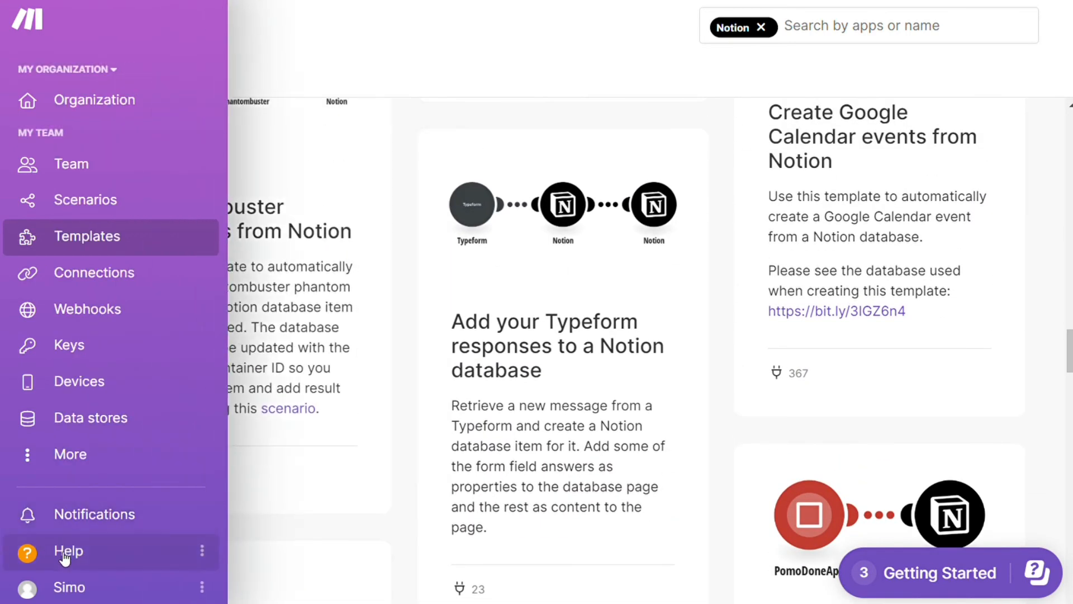
Step: Open Contact Support from the Help menu and scroll through the request form
left_click(67, 551)
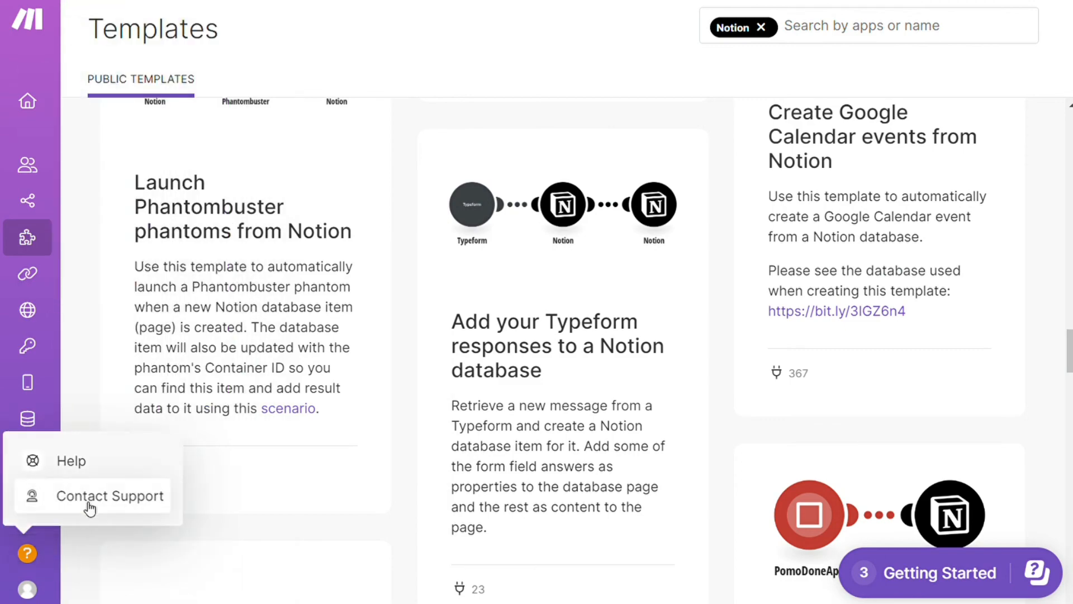
left_click(110, 496)
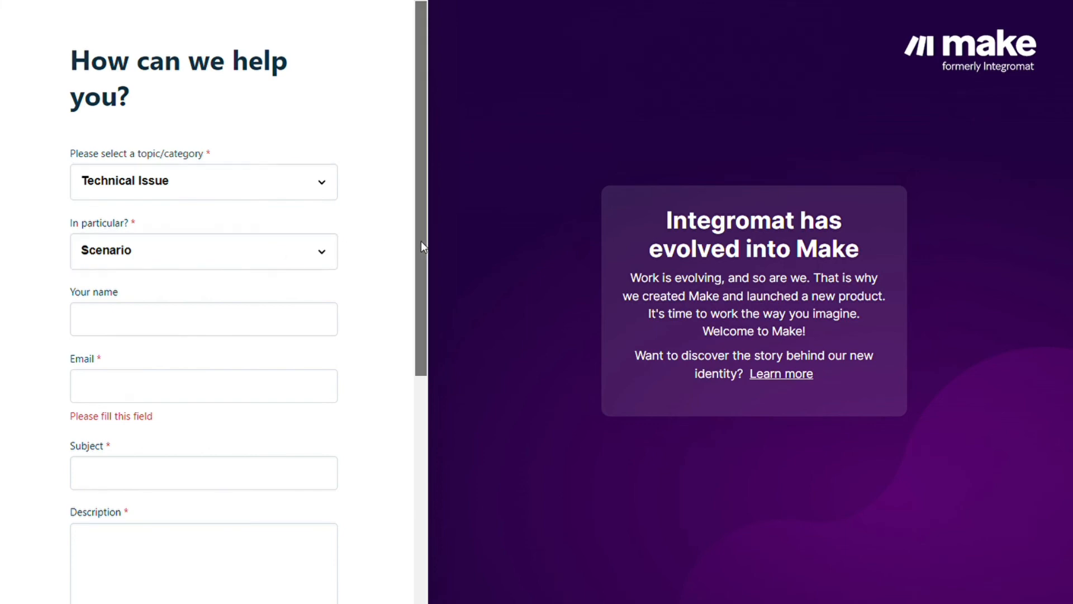
scroll("down", 3)
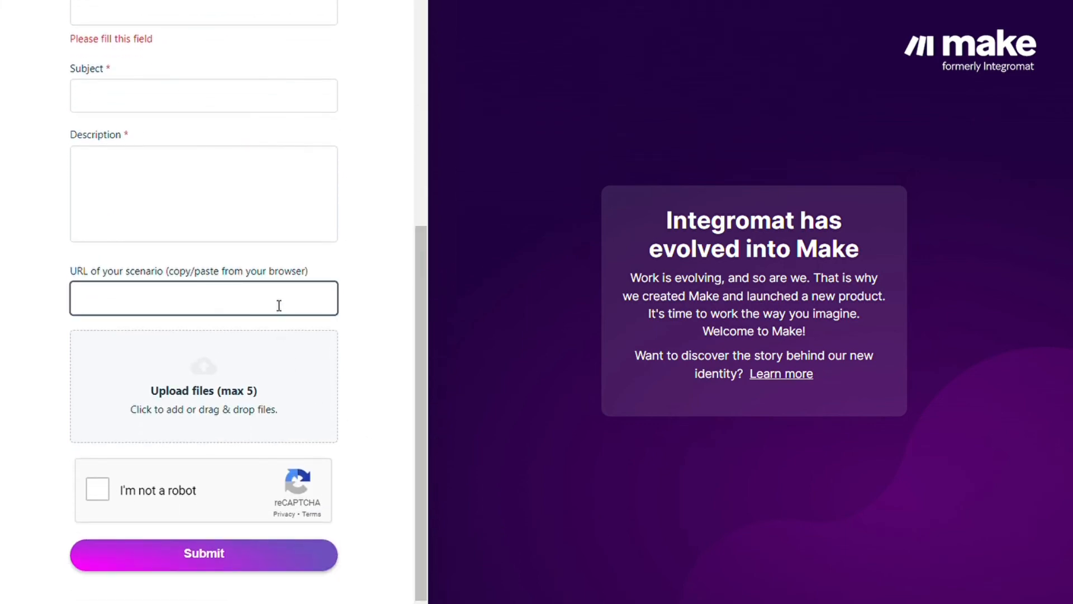